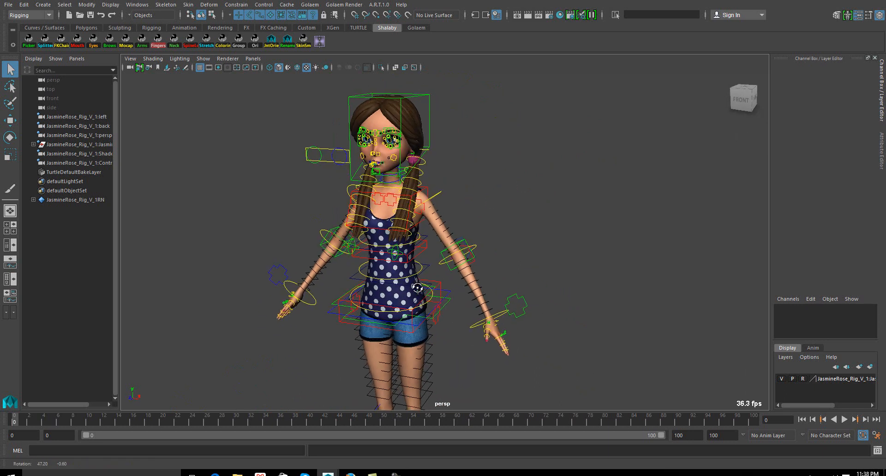
- Frame the JasmineRose character and launch the Shalaby Biped Picker window
{"action": "left_click_drag", "start_coordinate": [417, 288], "coordinate": [440, 293]}
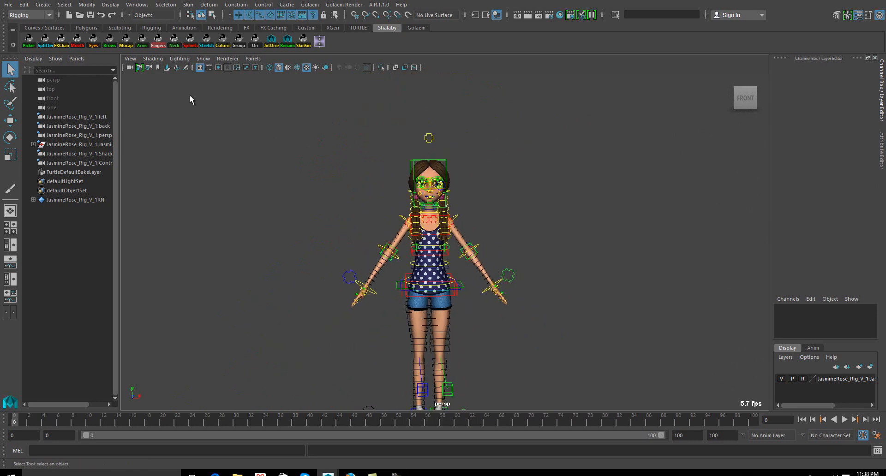
{"action": "left_click", "coordinate": [28, 42]}
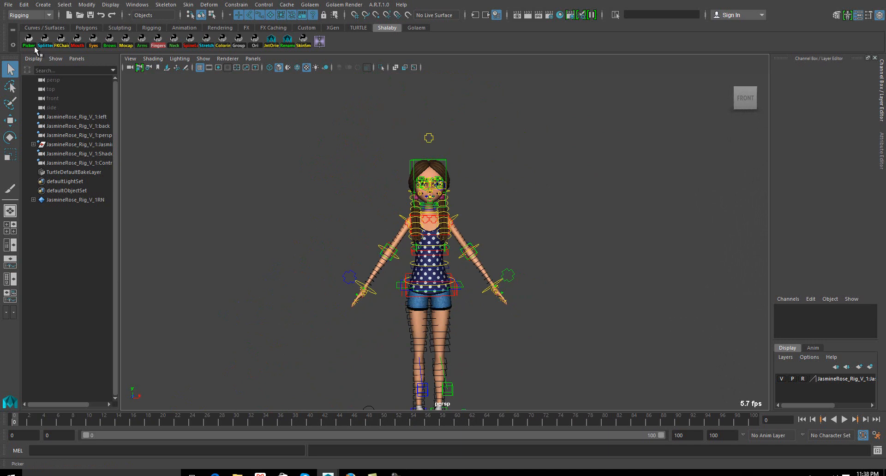
{"action": "left_click", "coordinate": [28, 41]}
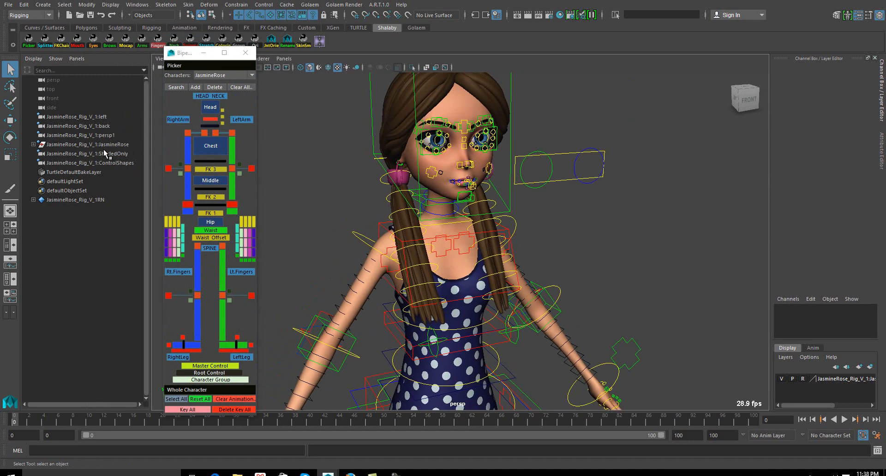
- Select the JasmineRose rig and check RootMaster_Ctrl's Shalaby Char Name attribute
{"action": "left_click", "coordinate": [90, 144]}
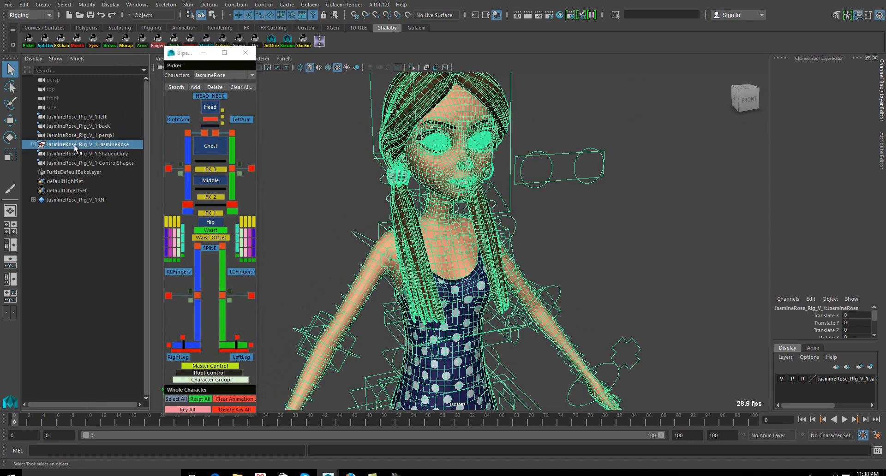
{"action": "double_click", "coordinate": [91, 144]}
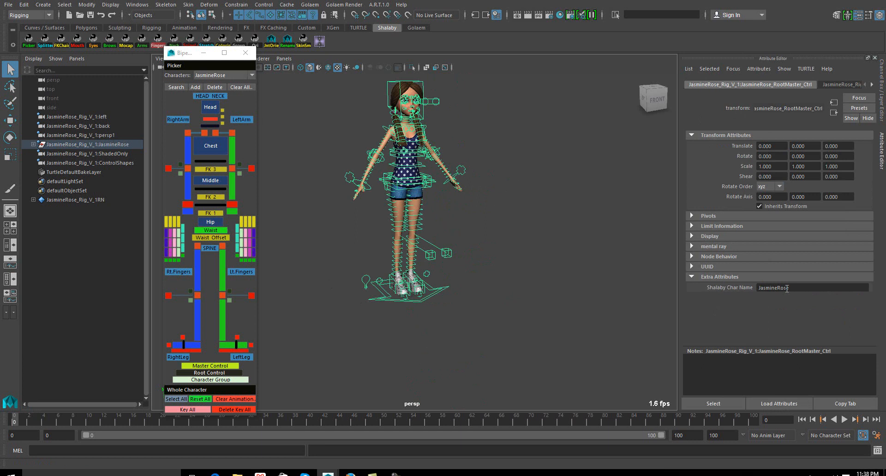
{"action": "double_click", "coordinate": [773, 288]}
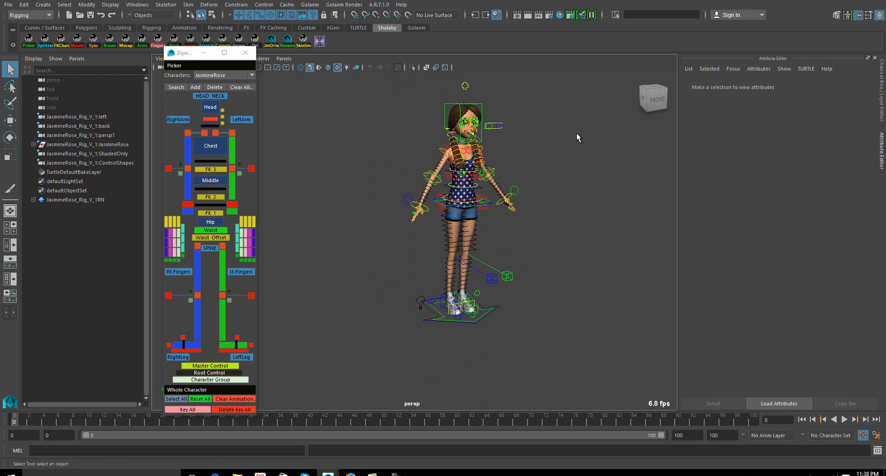
- Refresh the picker to the referenced rig and select the RightArm FK control
{"action": "left_click", "coordinate": [241, 87]}
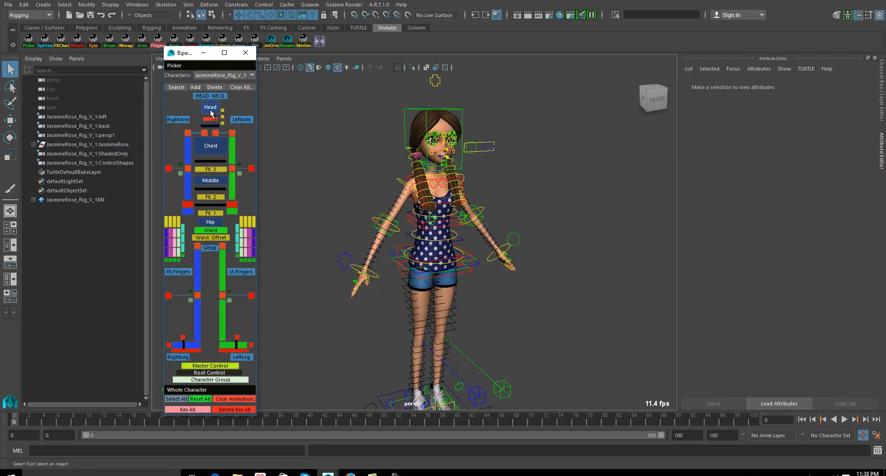
{"action": "left_click", "coordinate": [209, 107]}
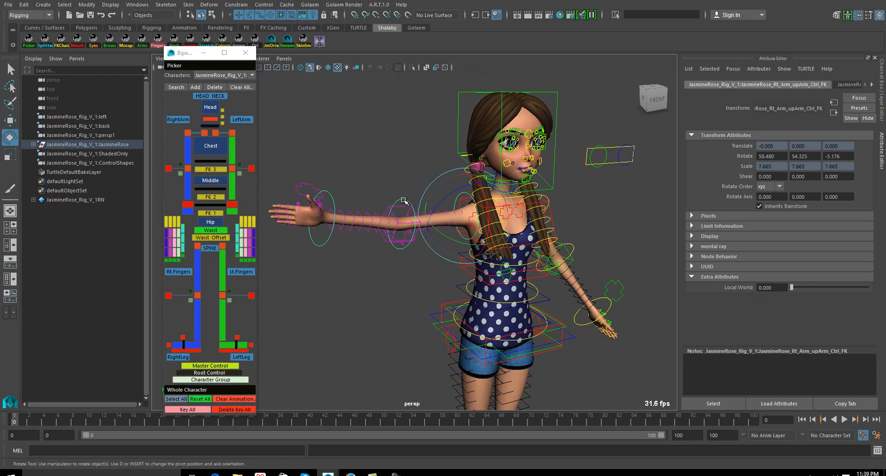
- Rotate the right upper-arm and forearm FK controls to raise and bend the arm
{"action": "left_click_drag", "start_coordinate": [404, 201], "coordinate": [427, 186]}
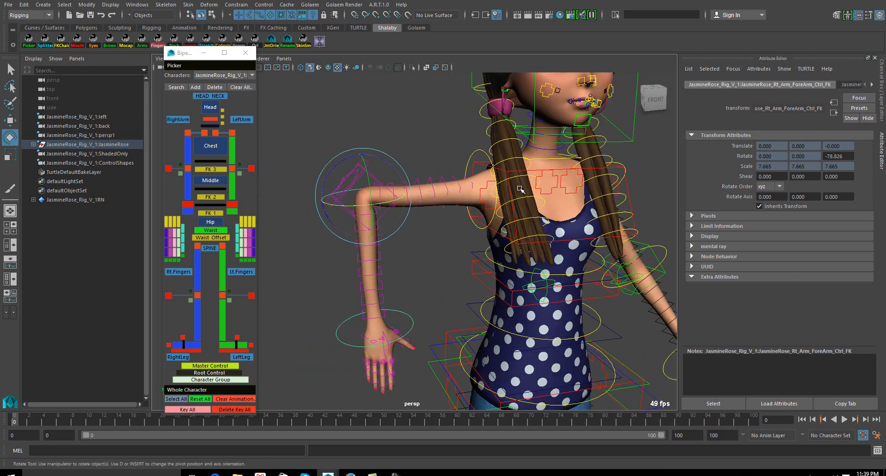
{"action": "left_click_drag", "start_coordinate": [520, 192], "coordinate": [474, 219]}
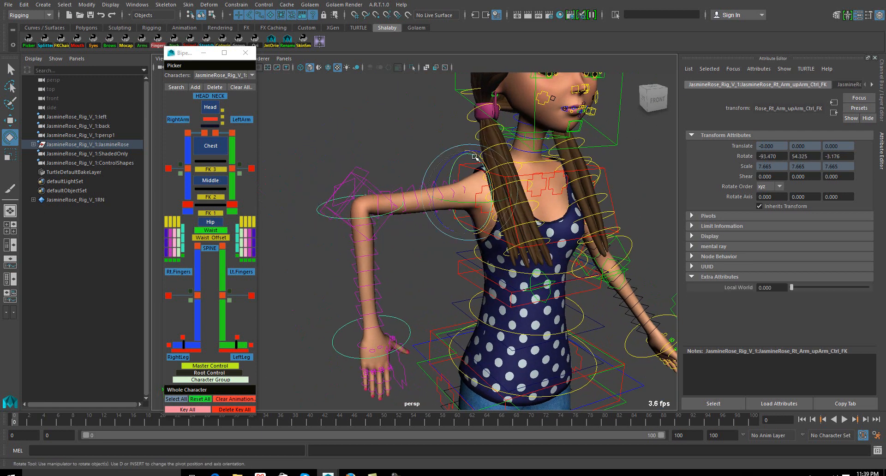
{"action": "left_click_drag", "start_coordinate": [475, 158], "coordinate": [491, 209]}
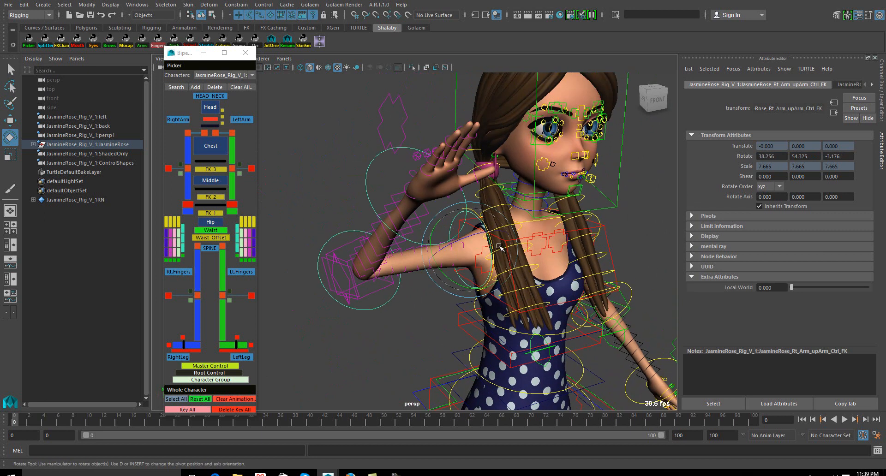
{"action": "left_click_drag", "start_coordinate": [500, 249], "coordinate": [491, 220]}
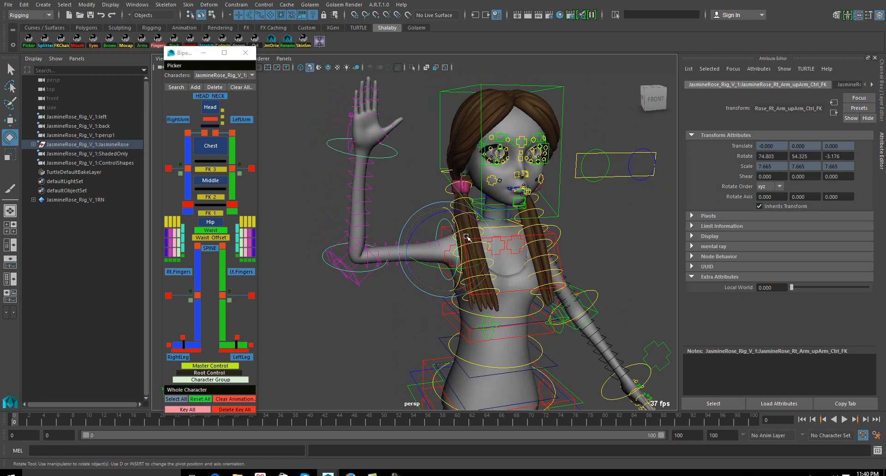
{"action": "mouse_move", "coordinate": [383, 251]}
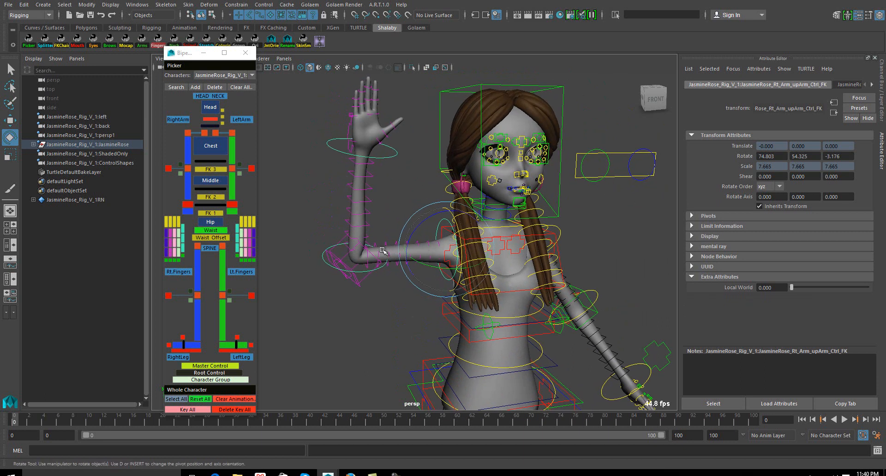
{"action": "mouse_move", "coordinate": [410, 29]}
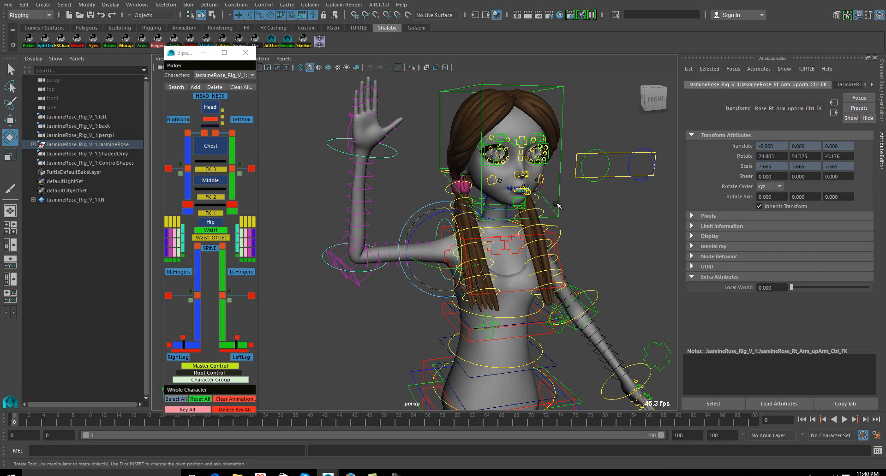
{"action": "mouse_move", "coordinate": [553, 207]}
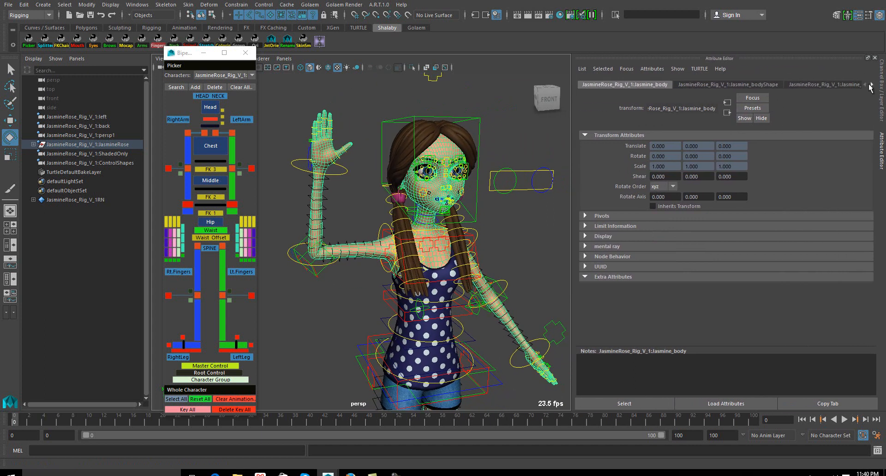
- Scroll the Attribute Editor tabs and show the body's blinn3 Blinn material
{"action": "left_click", "coordinate": [869, 85]}
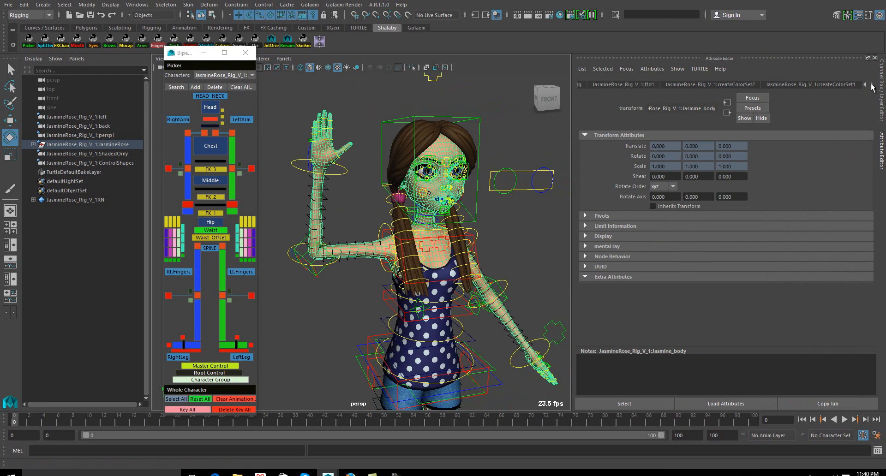
{"action": "mouse_move", "coordinate": [827, 98]}
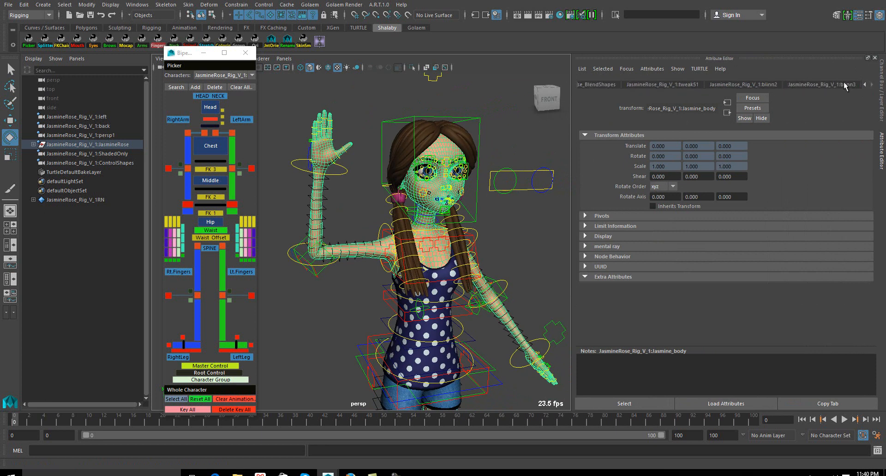
{"action": "left_click", "coordinate": [820, 84]}
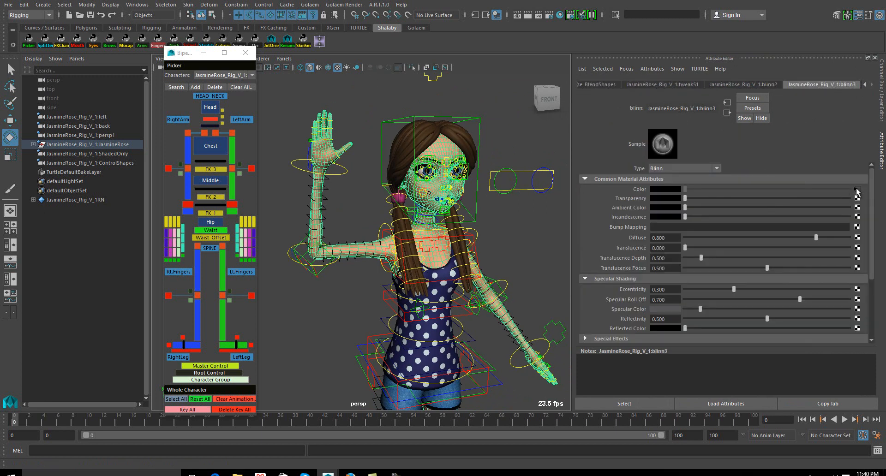